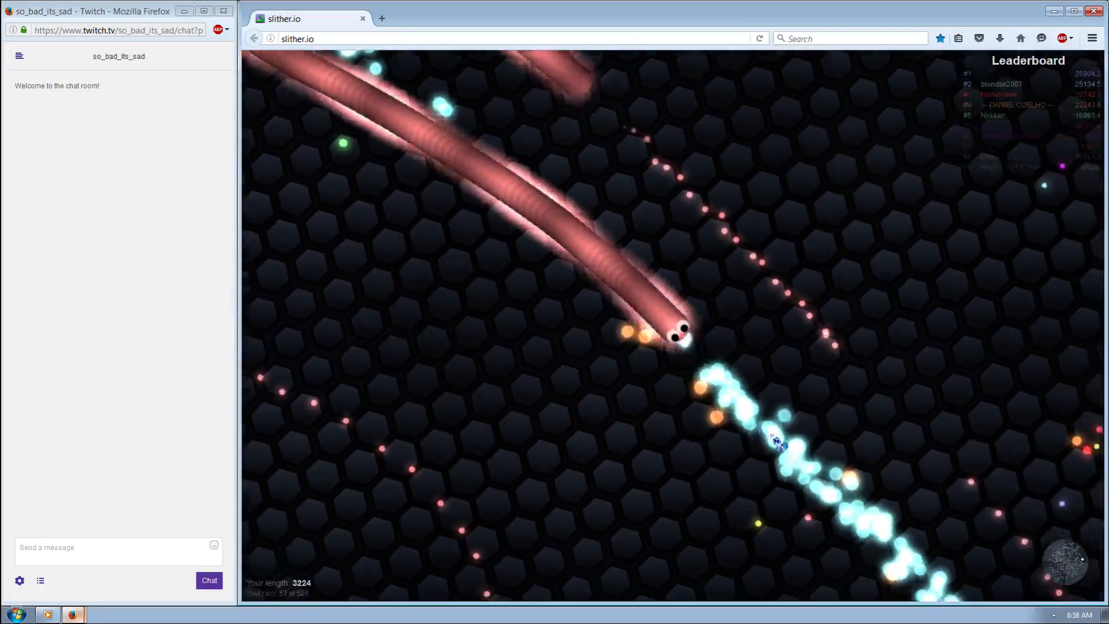
mouse_move(789, 451)
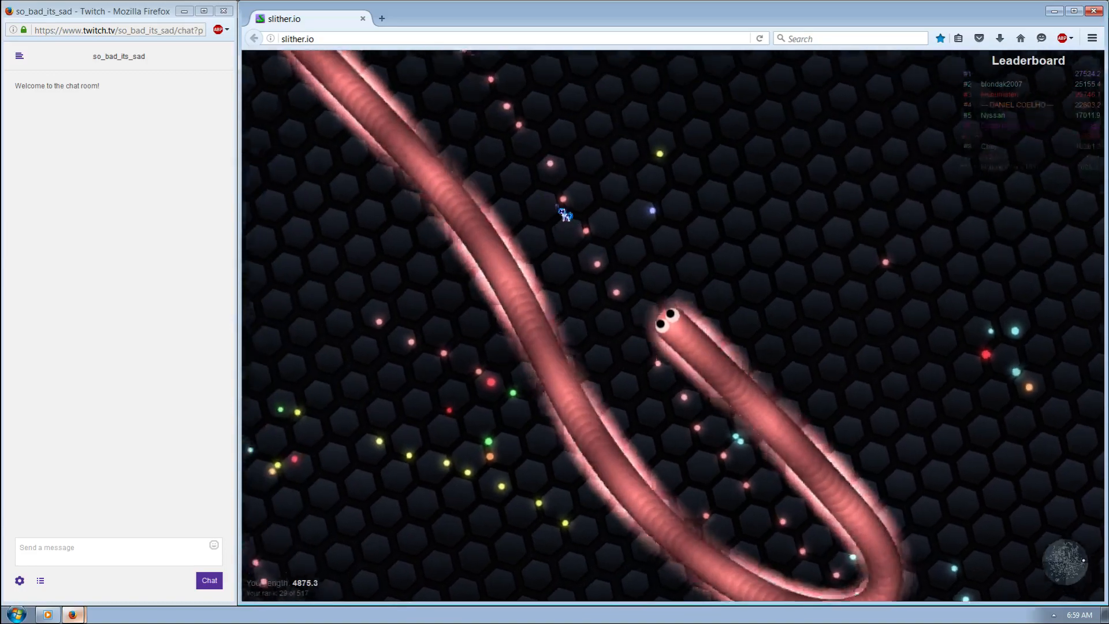
mouse_move(573, 232)
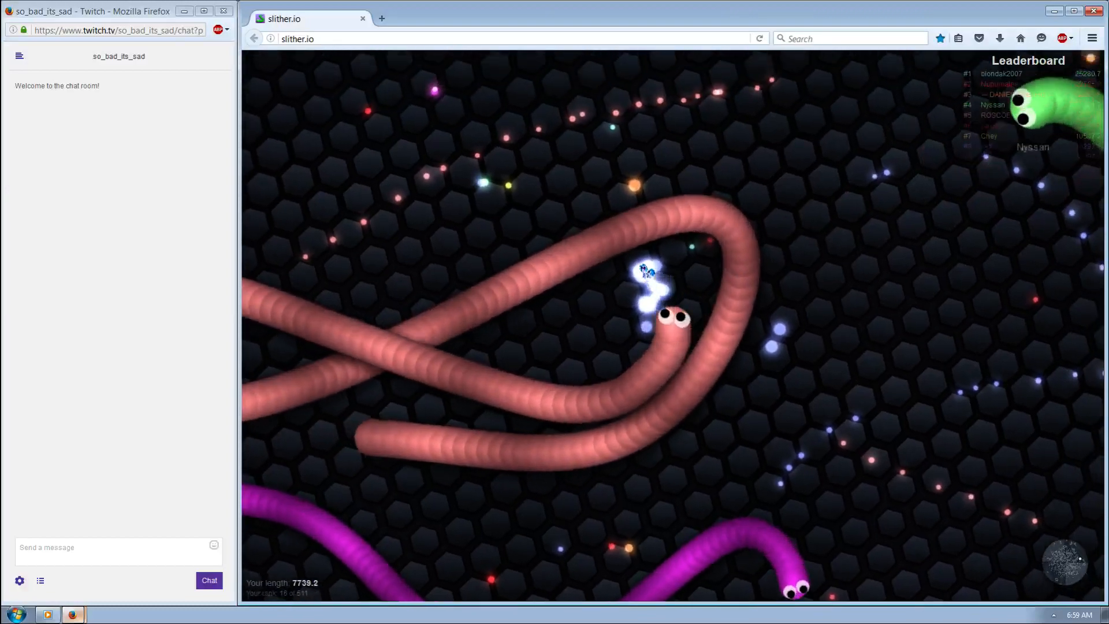
mouse_move(679, 325)
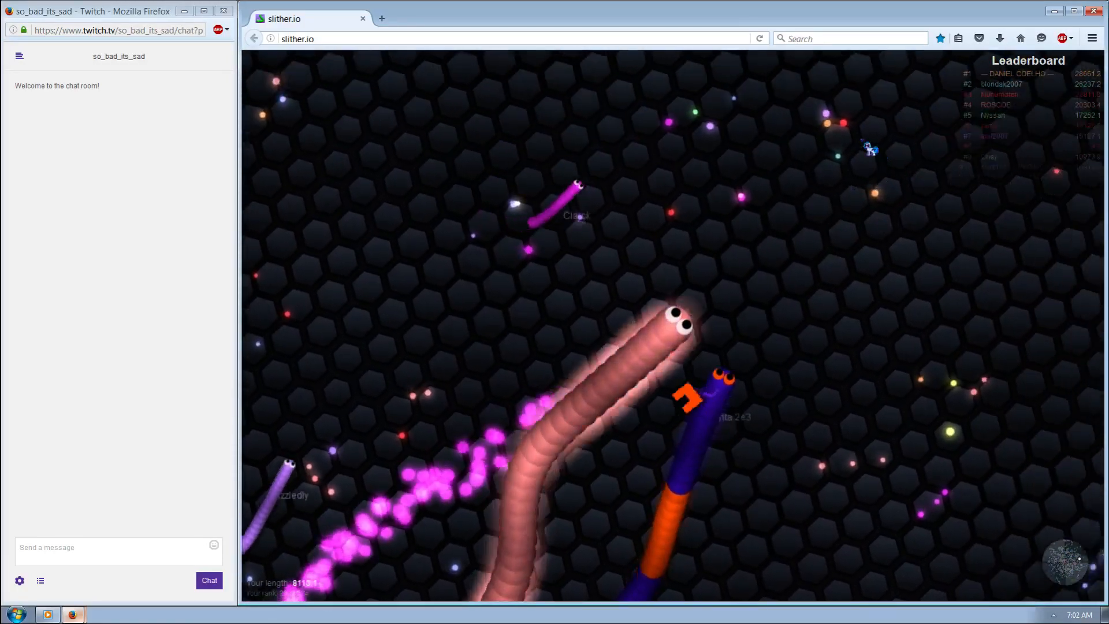
mouse_move(645, 486)
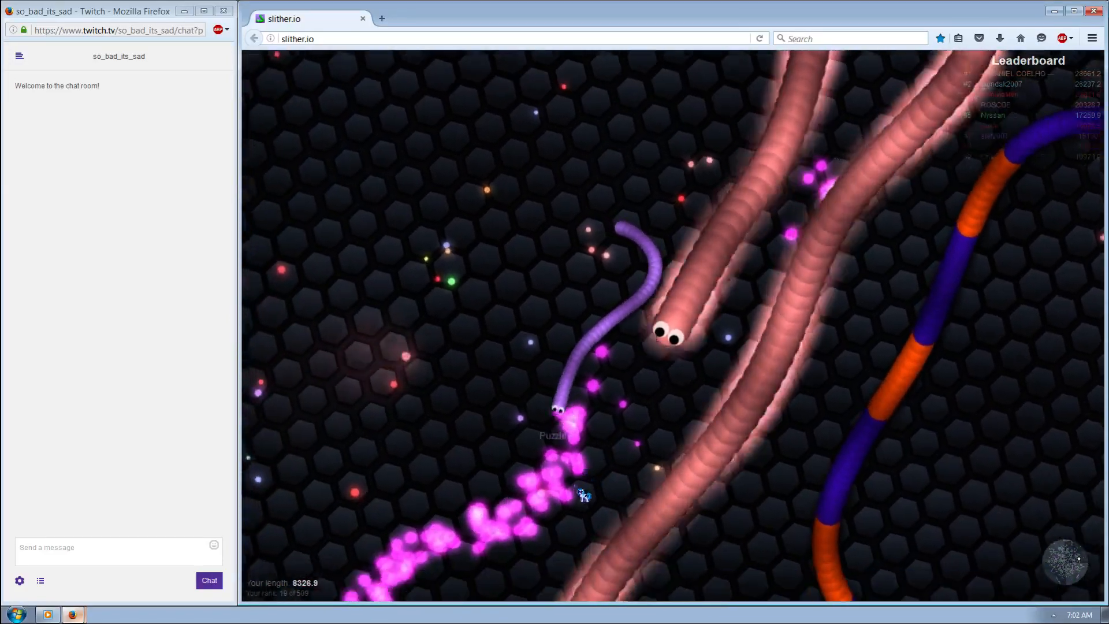
mouse_move(584, 474)
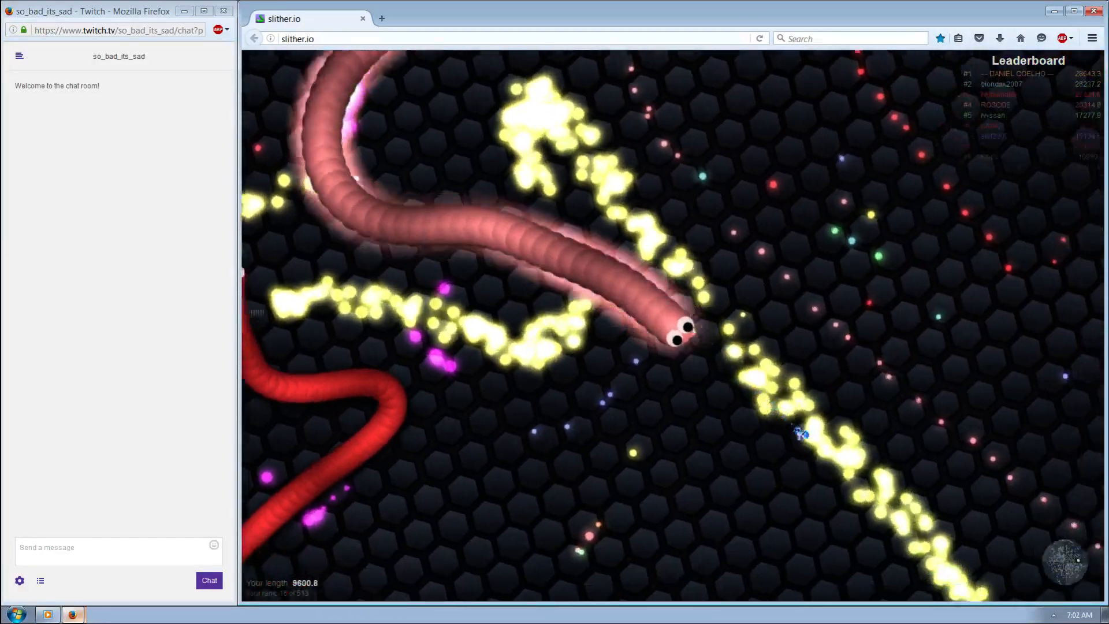
mouse_move(693, 203)
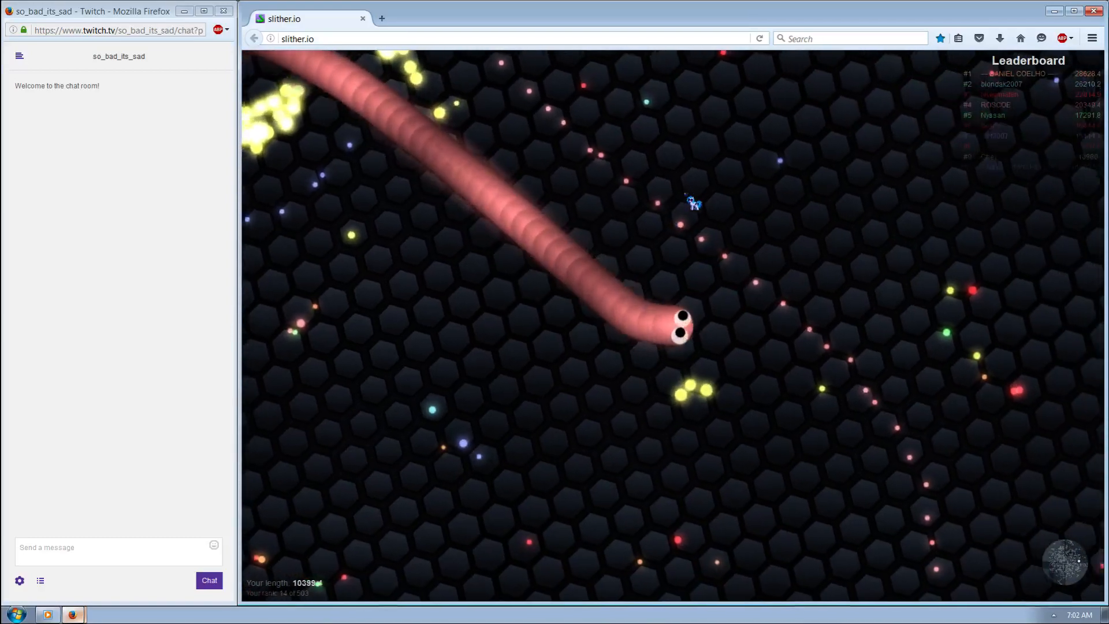
mouse_move(456, 287)
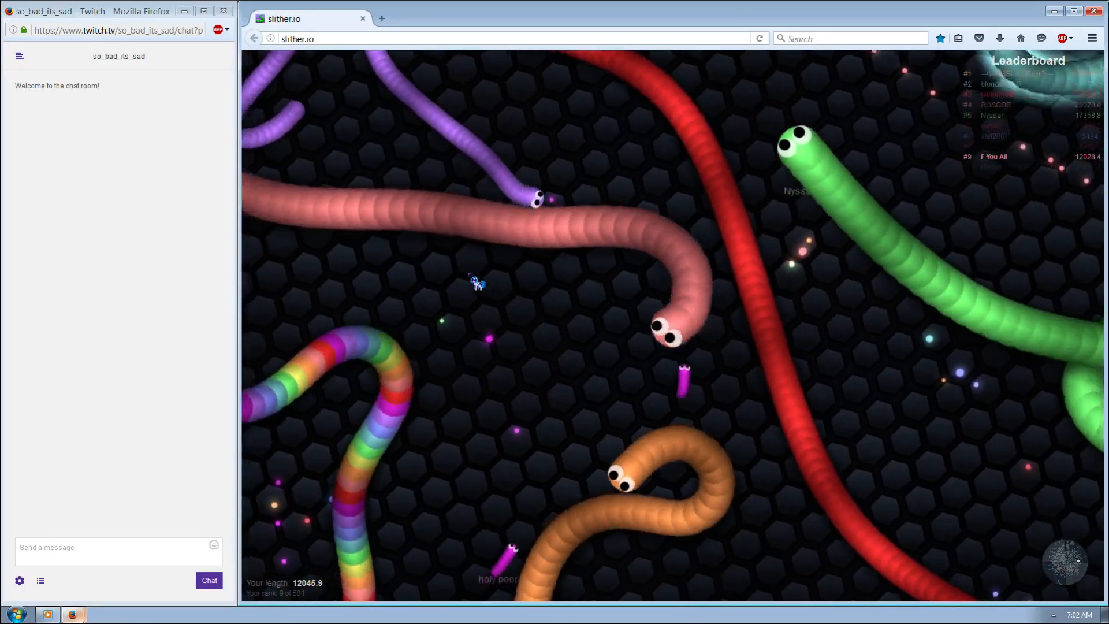
mouse_move(491, 311)
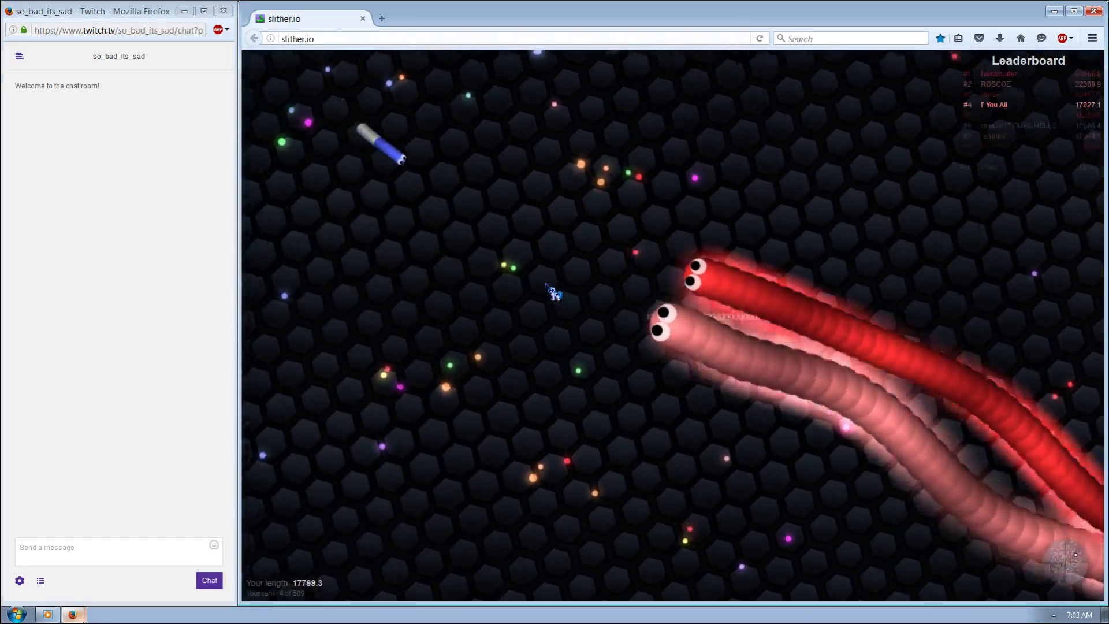
mouse_move(636, 229)
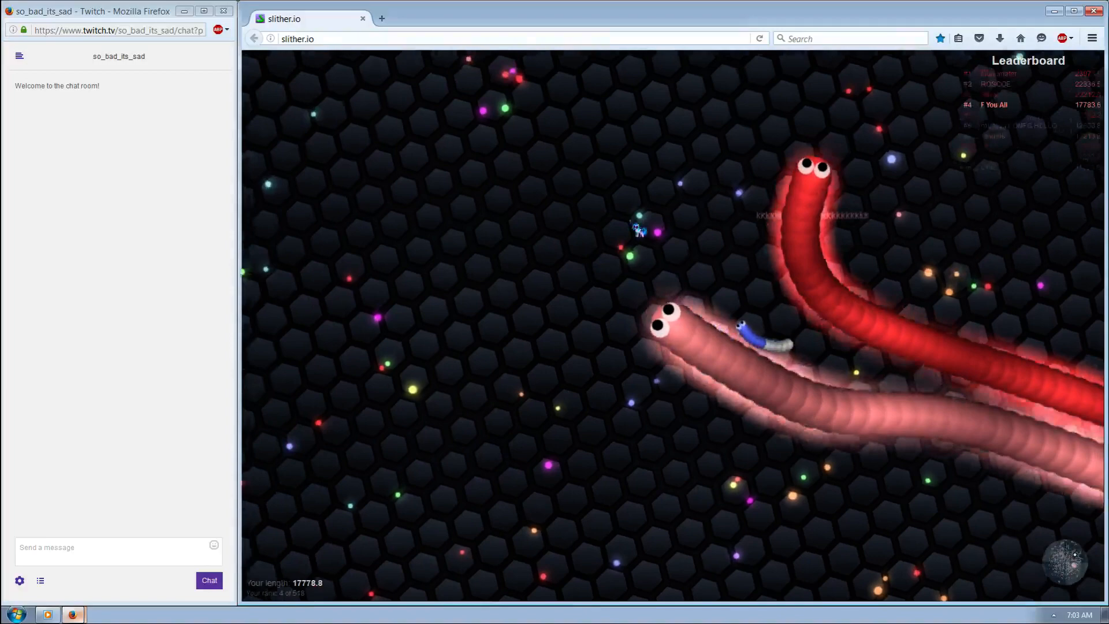